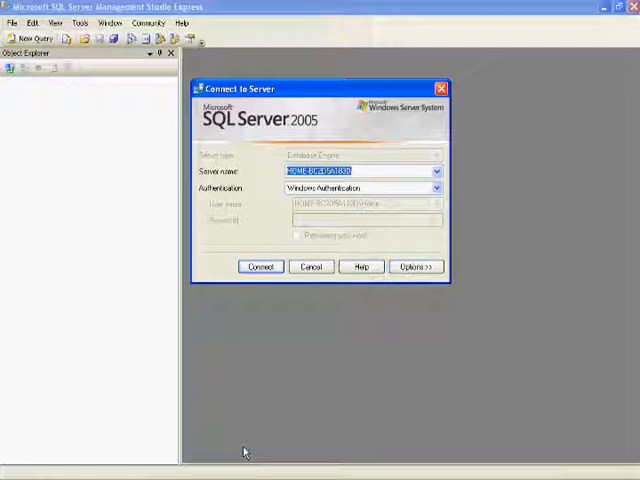
mouse_move(239, 406)
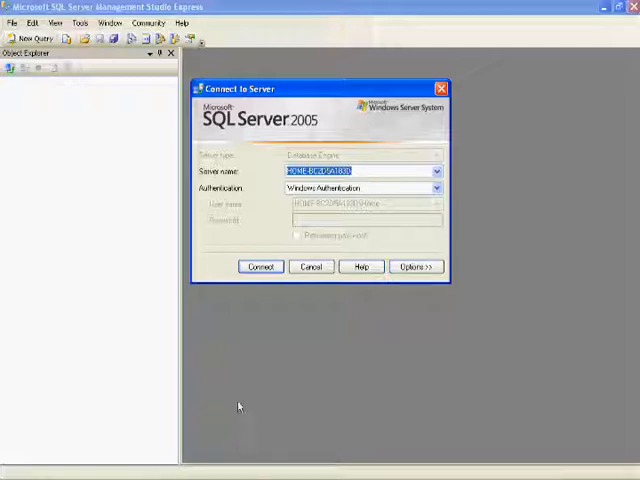
Connect to the local server using Windows Authentication.
left_click(260, 266)
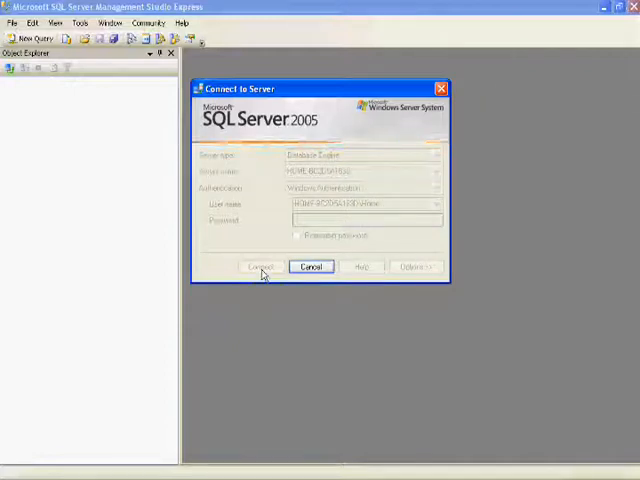
left_click(259, 267)
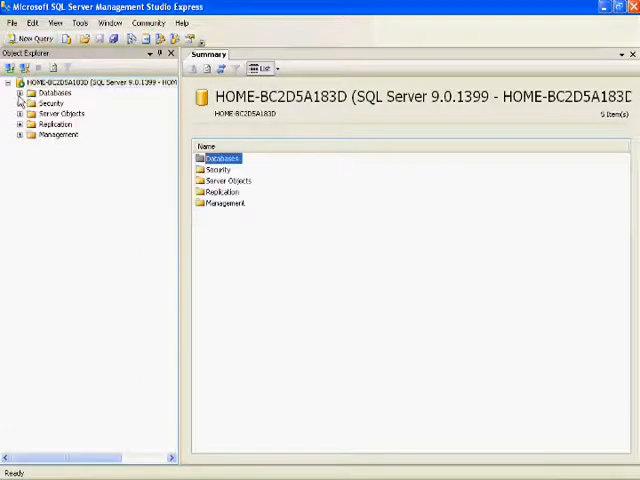
Expand Databases, attempt New Database from its context menu, and dismiss the missing-DLL error.
left_click(20, 92)
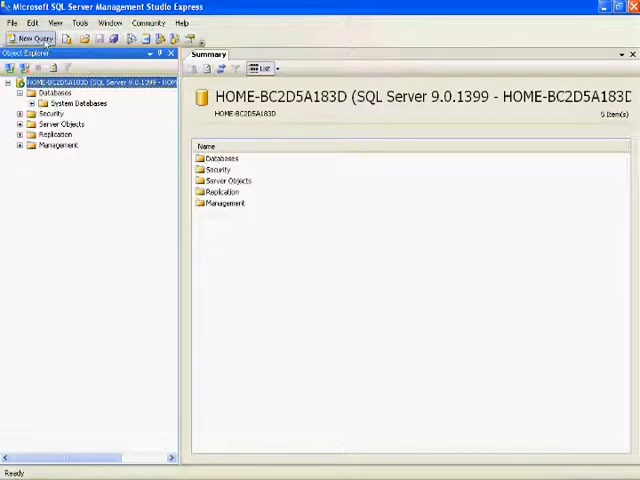
left_click(57, 92)
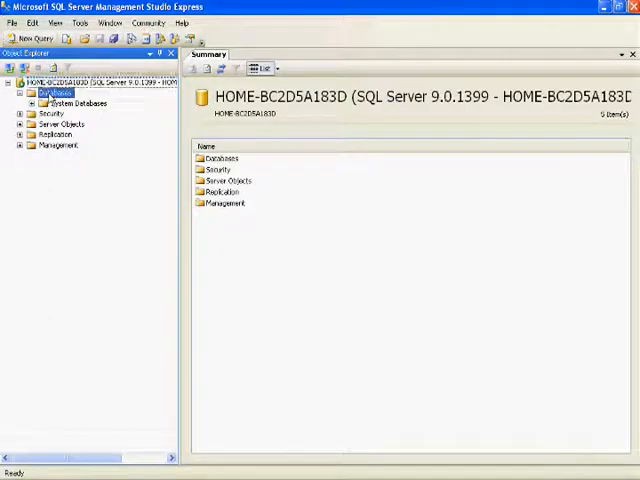
right_click(52, 91)
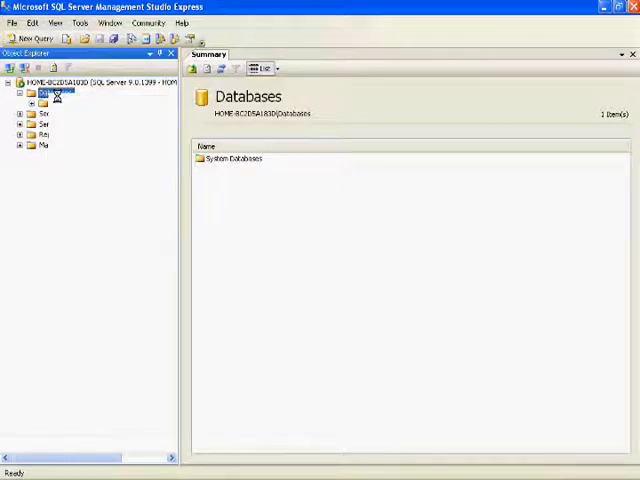
left_click(55, 92)
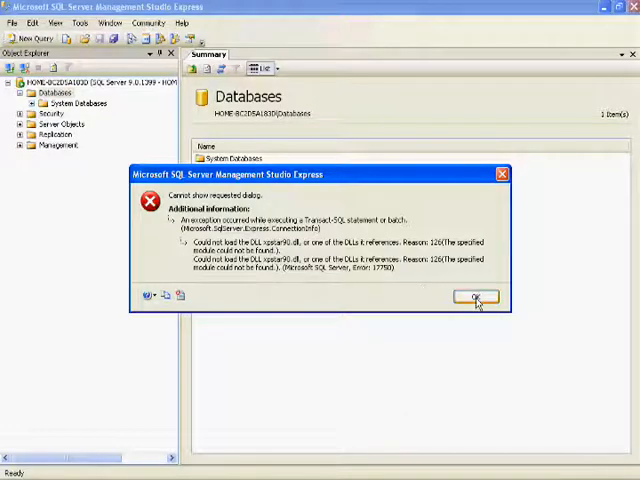
left_click(476, 297)
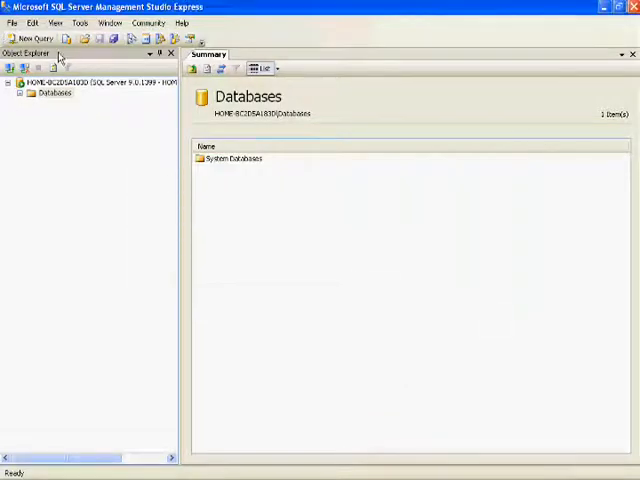
Run CREATE DATABASE EXAMPLE in a new query window; it completes with errors.
left_click(8, 82)
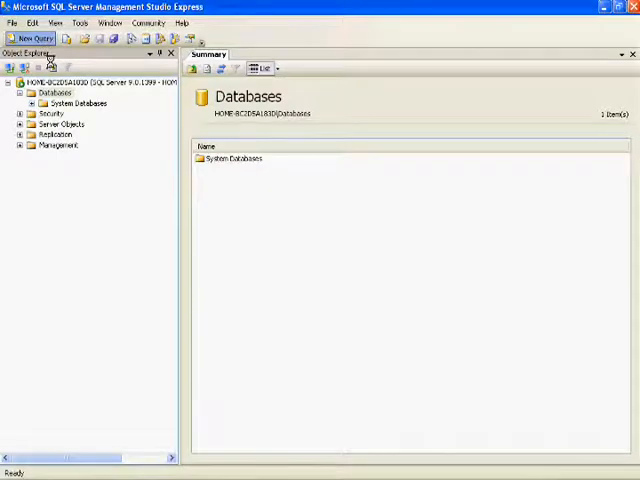
left_click(35, 38)
type("CREATE DATA")
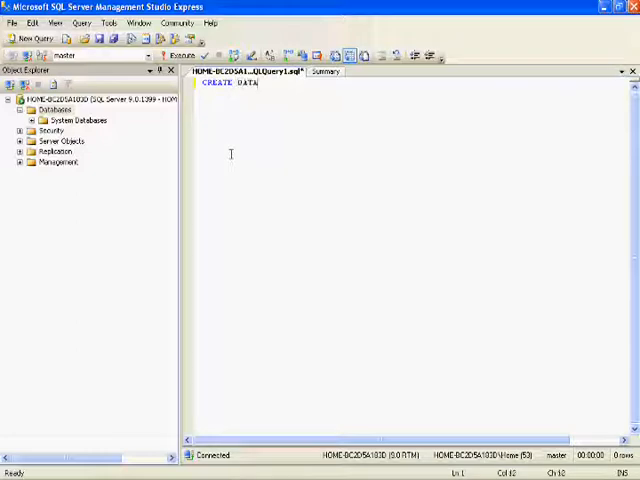
type("BASE")
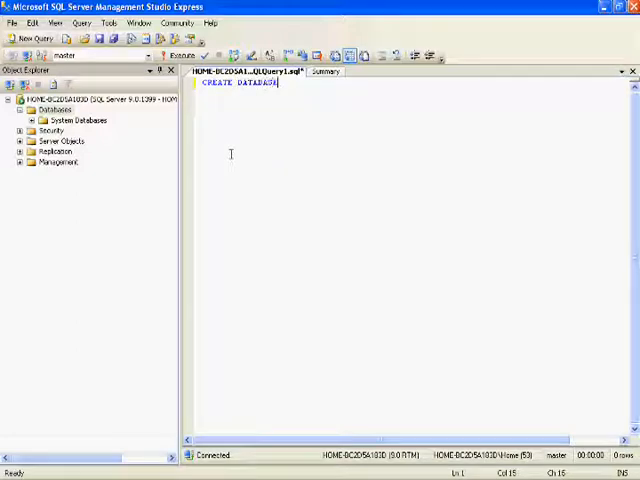
type("EXAM")
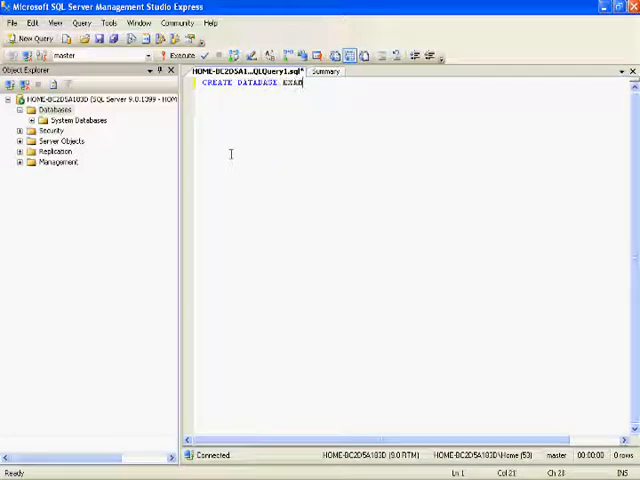
type("PLE")
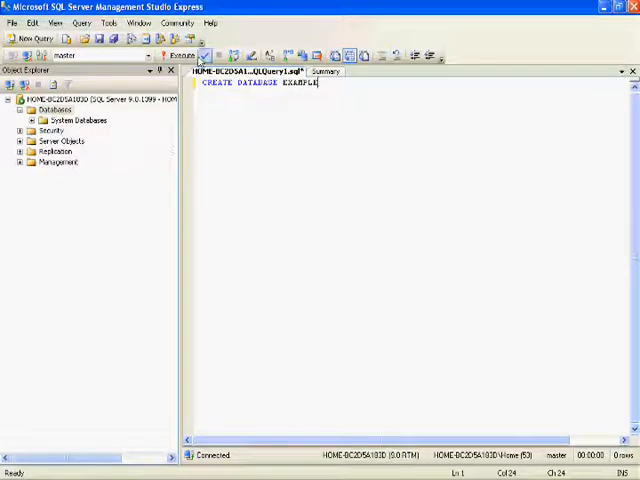
left_click(184, 55)
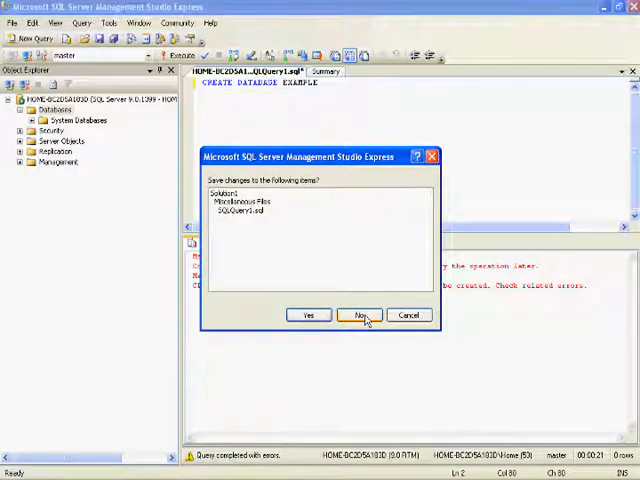
Discard the unsaved query and reconnect to the local server in a fresh session.
left_click(359, 315)
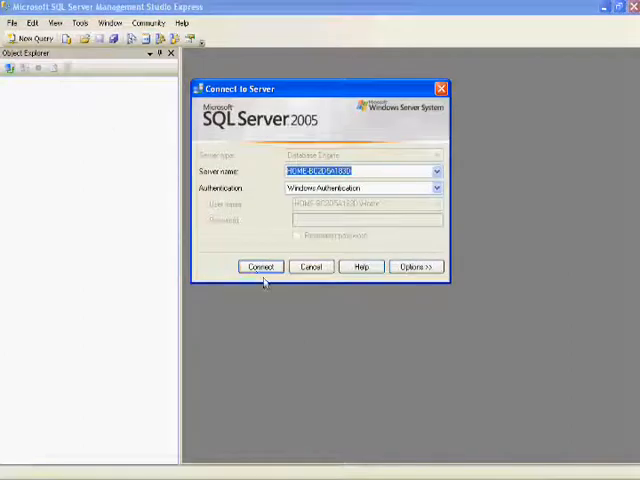
left_click(260, 266)
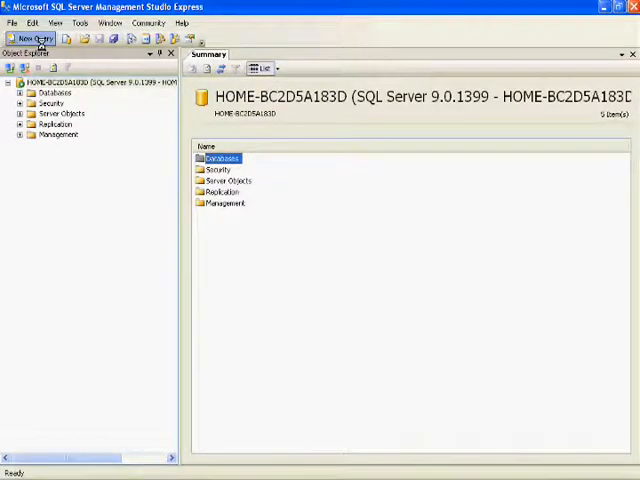
Run CREATE DATABASE EXAMPLE in a new query window; it completes successfully.
left_click(33, 38)
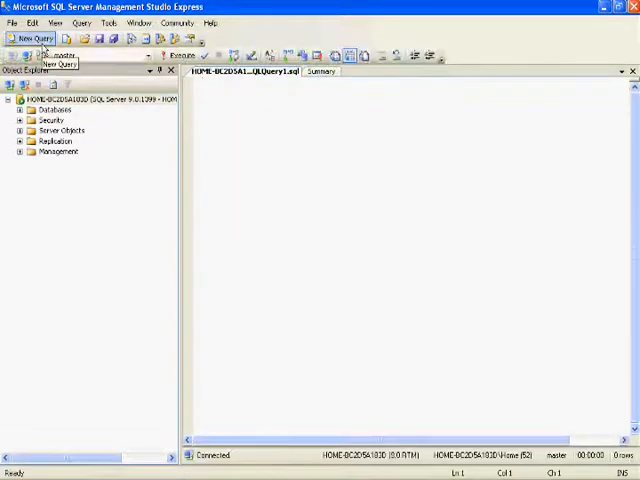
type("CREATE")
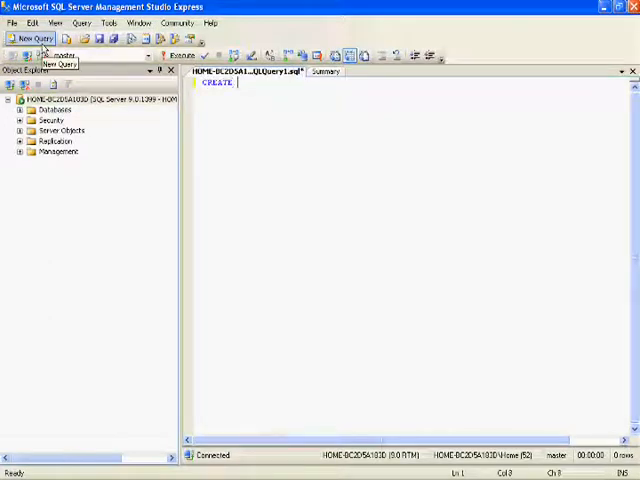
type("DATABAS")
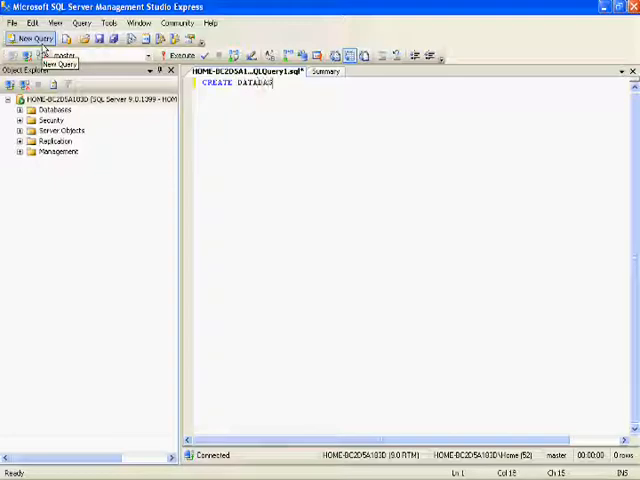
type("EXAMPLE")
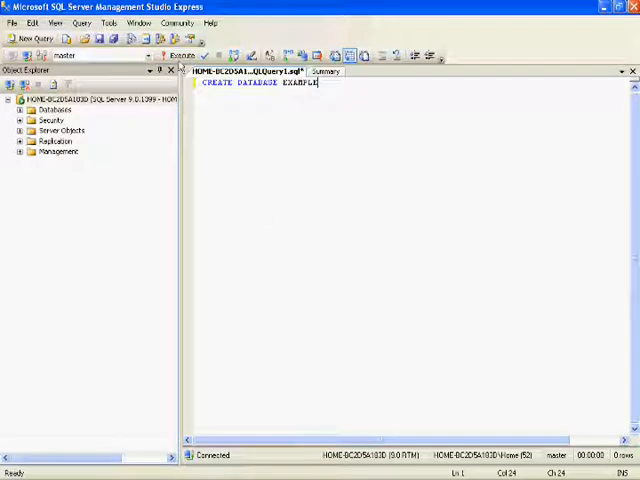
mouse_move(283, 216)
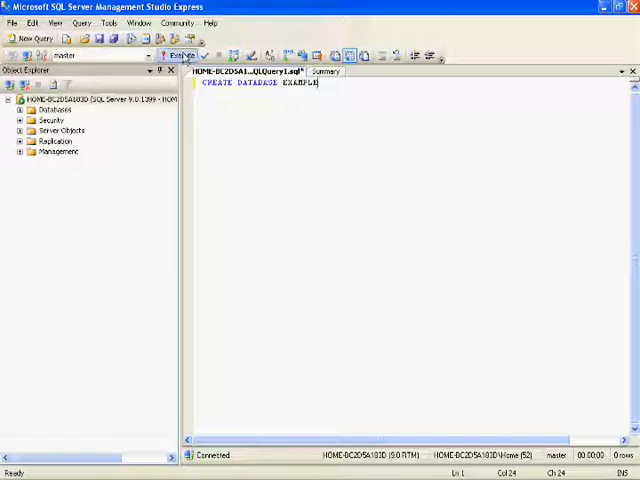
left_click(180, 55)
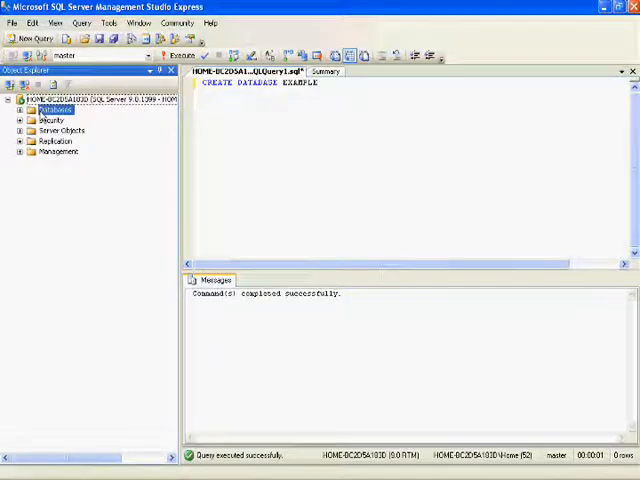
Refresh Databases so EXAMPLE appears and expand it to show Tables, Views and Security.
right_click(55, 109)
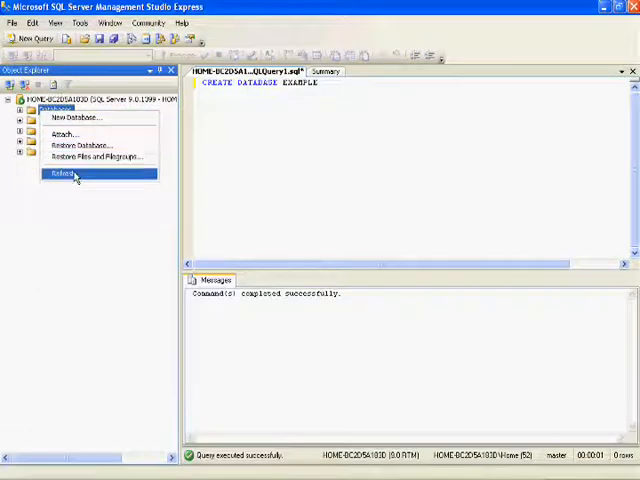
left_click(62, 175)
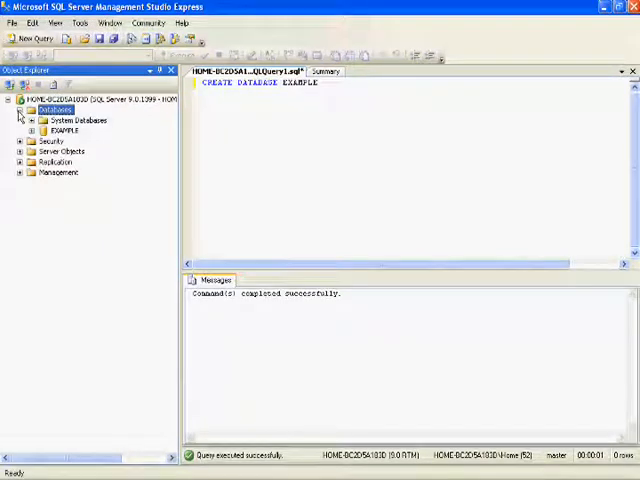
left_click(64, 130)
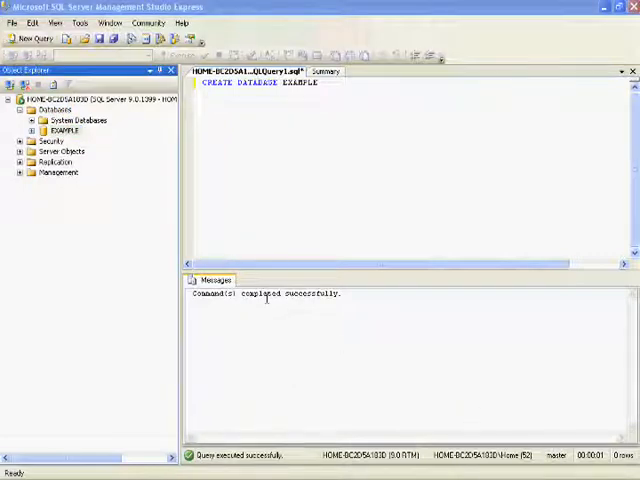
left_click(32, 130)
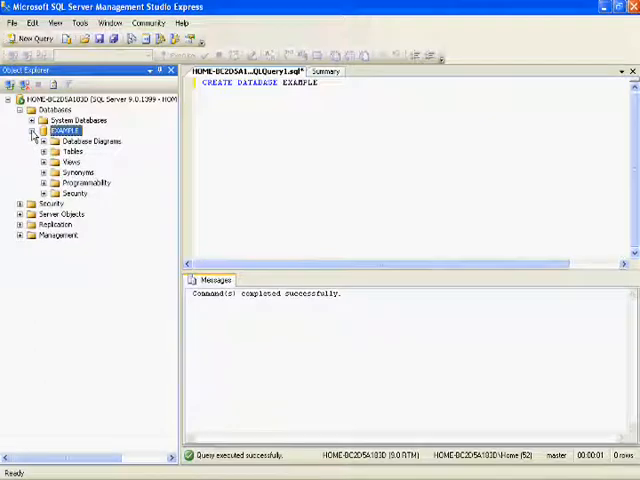